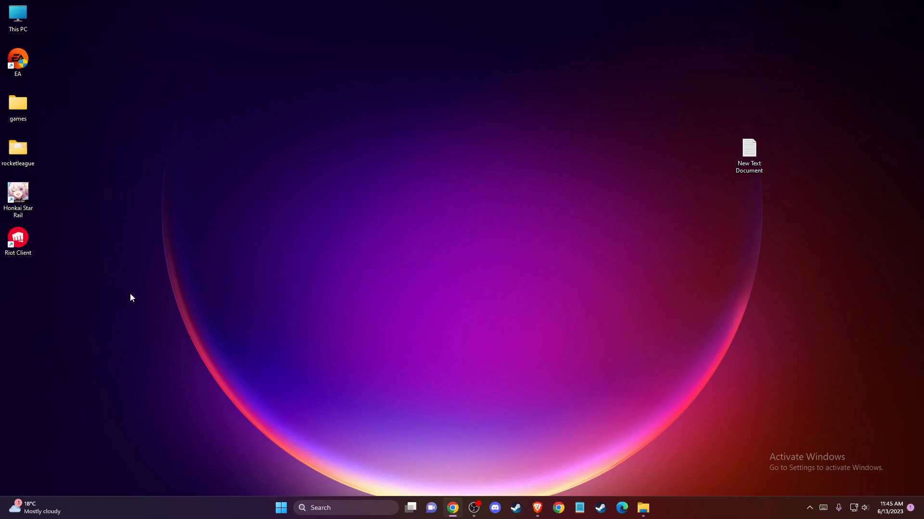
mouse_move(133, 295)
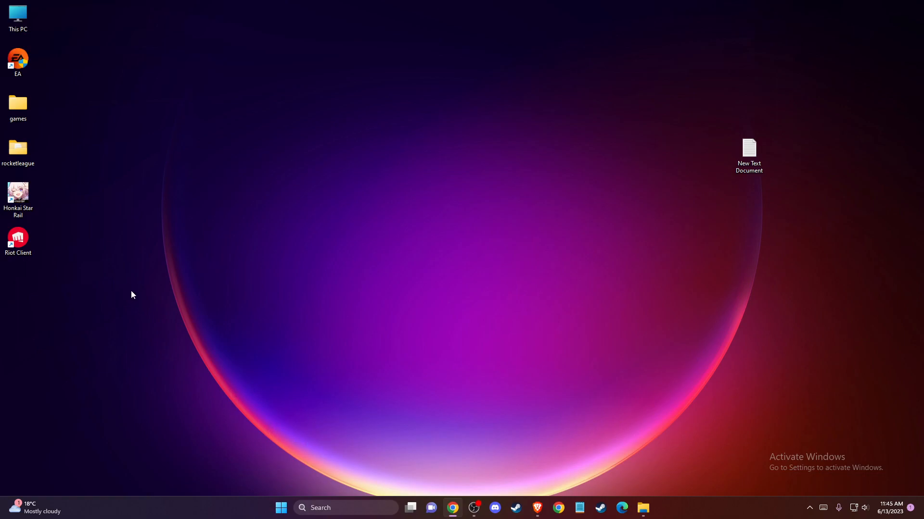
mouse_move(361, 318)
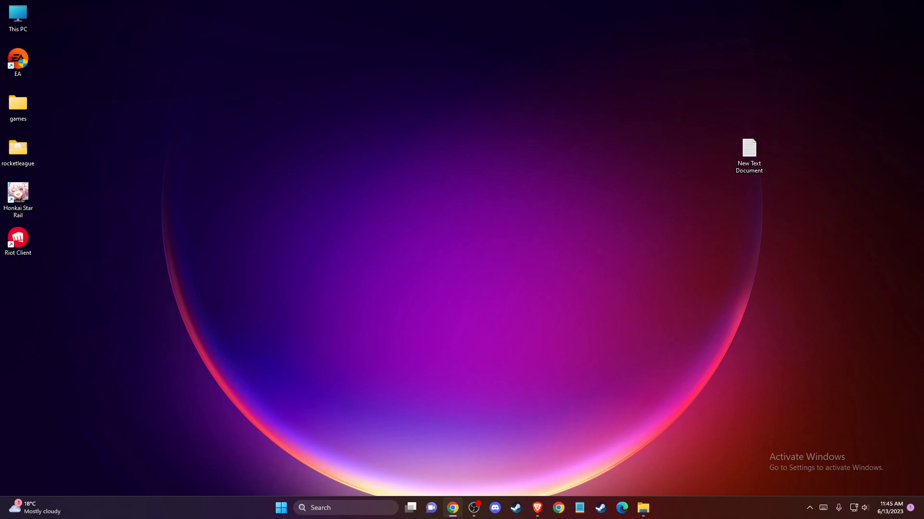
Step: Launch Task Manager from search, scroll through the Processes list, then close it
type("Task Manager")
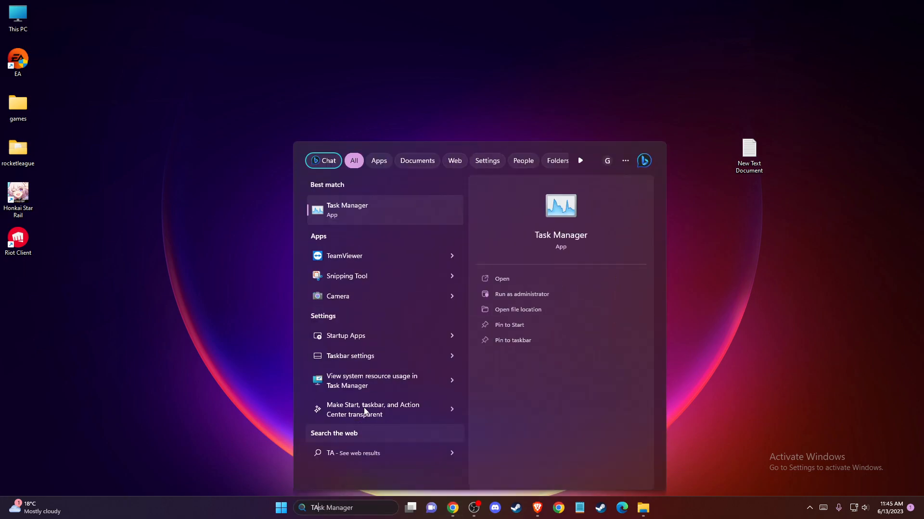
left_click(502, 278)
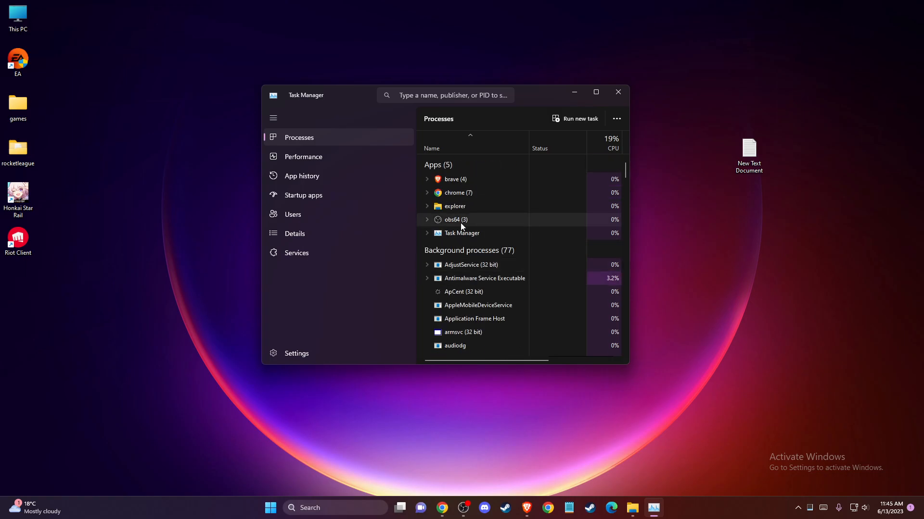
scroll("down", 3)
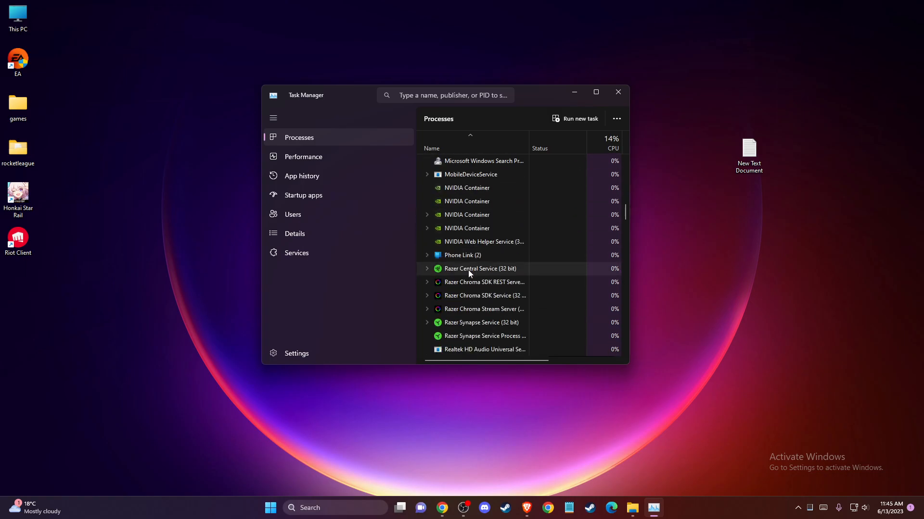
left_click(617, 92)
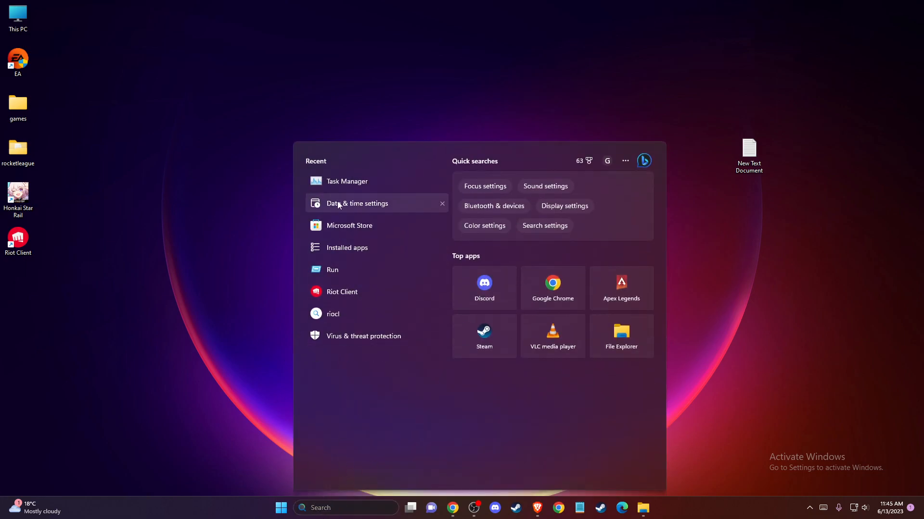
Step: Choose 'Date & time settings' from the Recent items in taskbar search
left_click(356, 203)
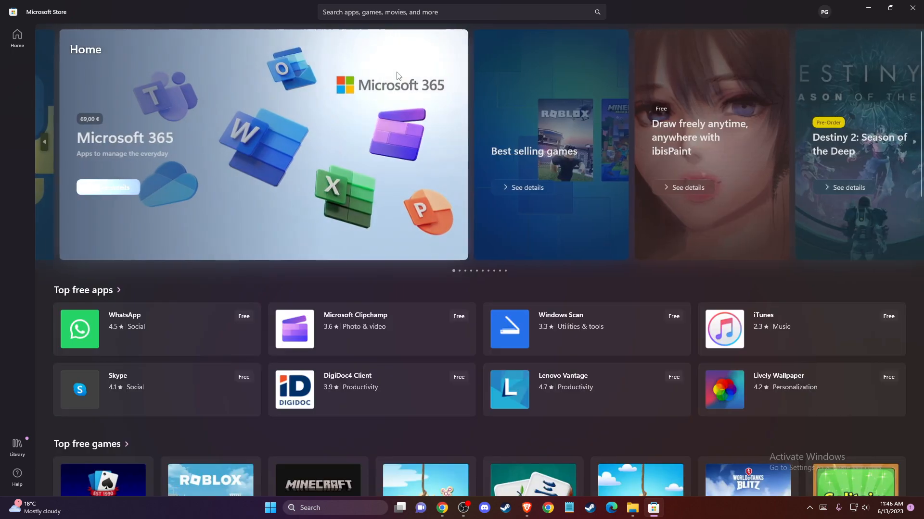
Step: Search Microsoft Store for 'roblox' to reach the Roblox app page
type("roblox")
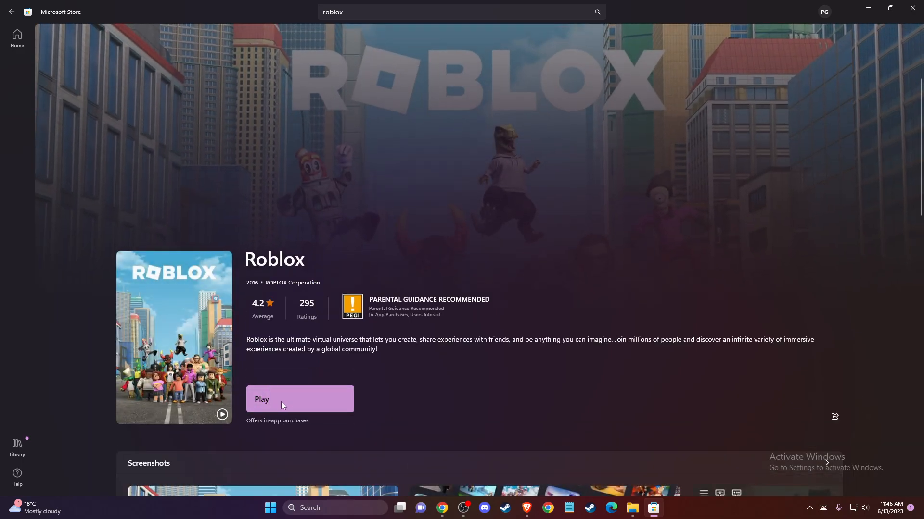
mouse_move(699, 374)
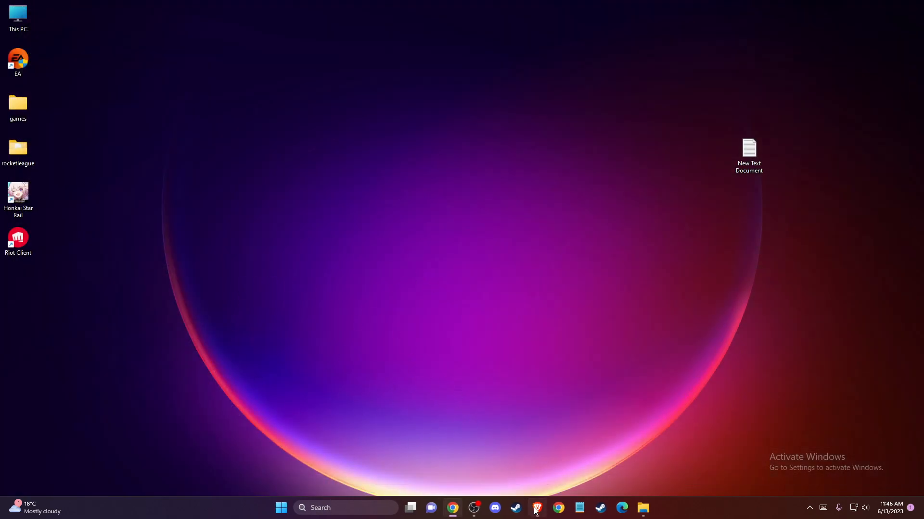
Step: Bring Brave forward, go to the Pet Simulator X game page, then minimize the browser
left_click(536, 508)
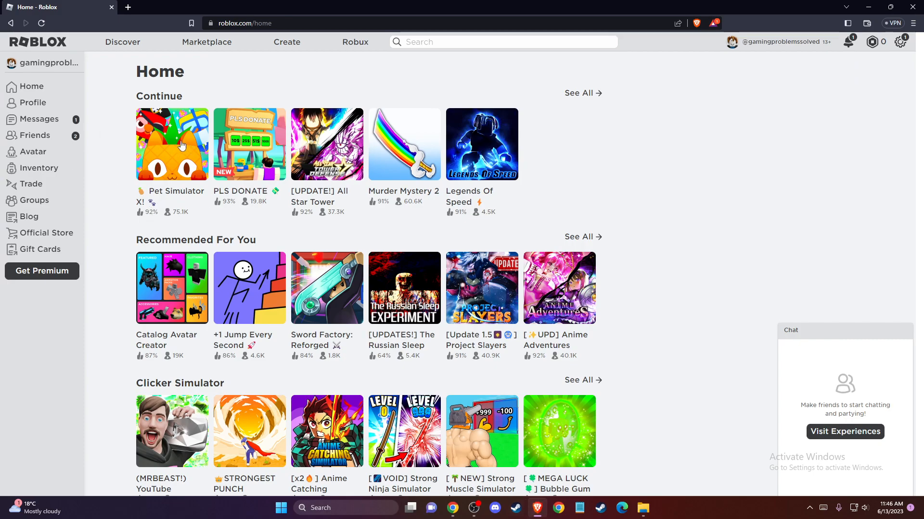
left_click(171, 145)
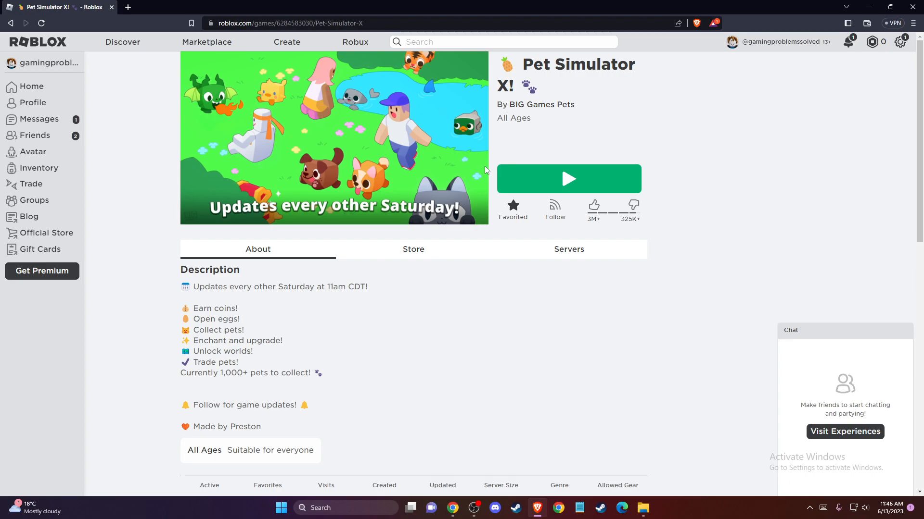
mouse_move(497, 160)
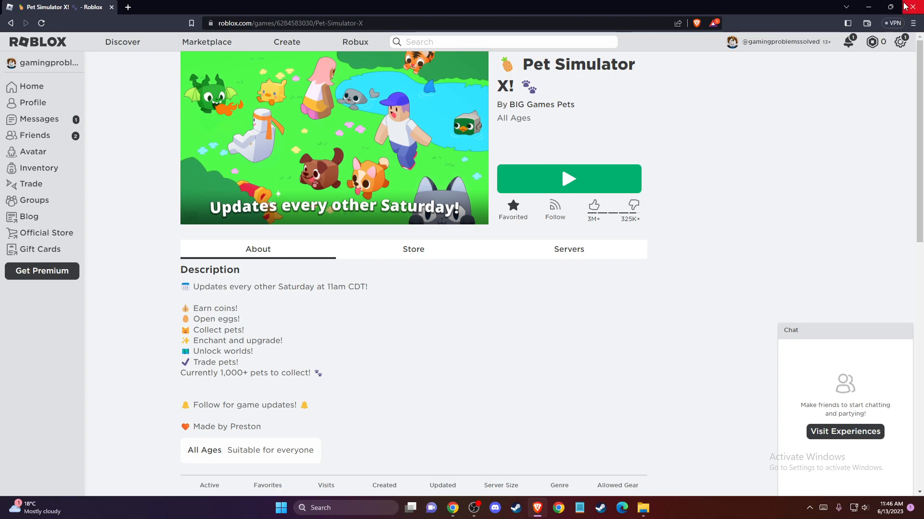
mouse_move(868, 7)
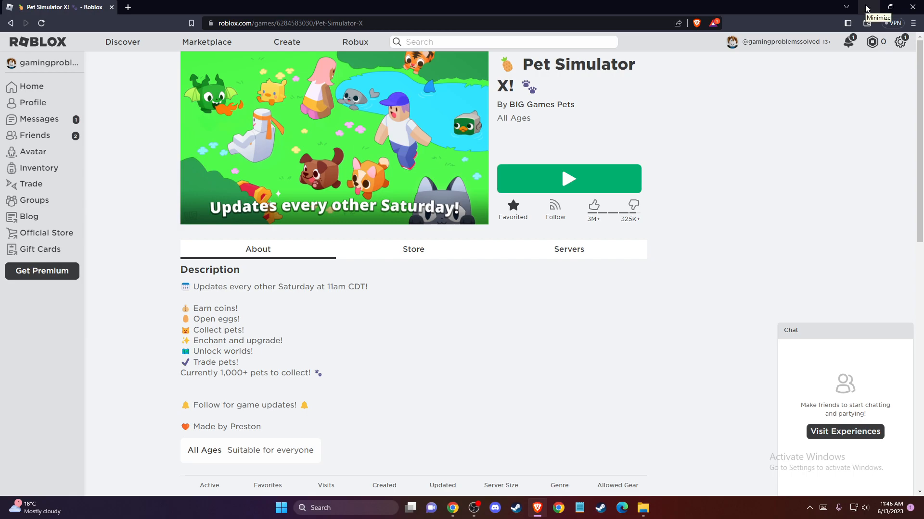
left_click(871, 7)
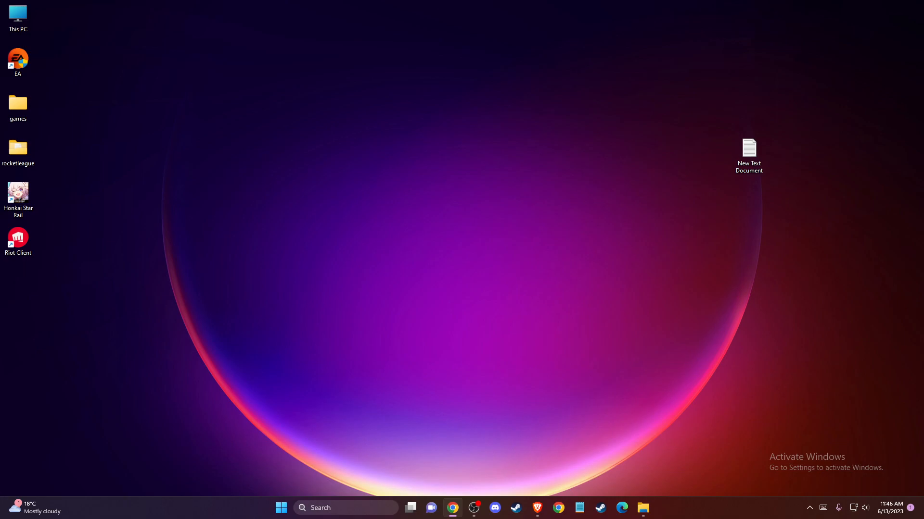
Step: Launch Device Manager from a taskbar search for 'DEV'
type("DEVICE")
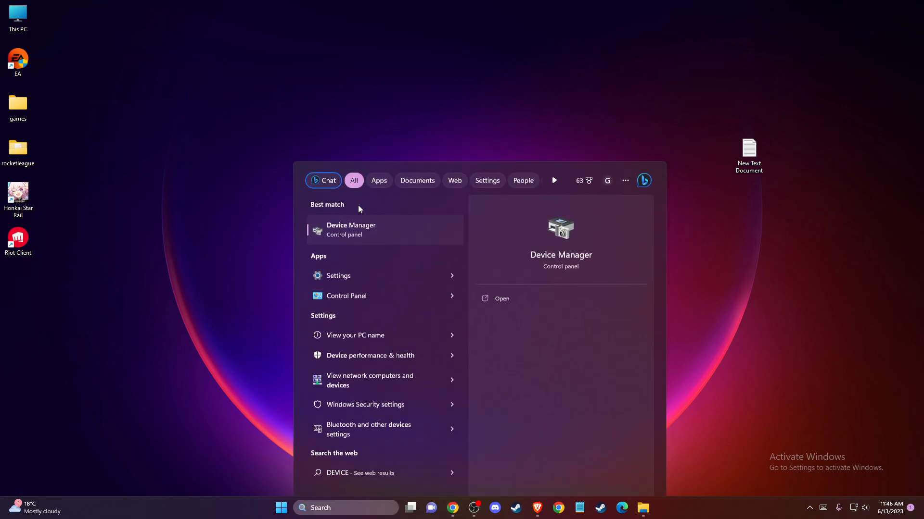
left_click(351, 229)
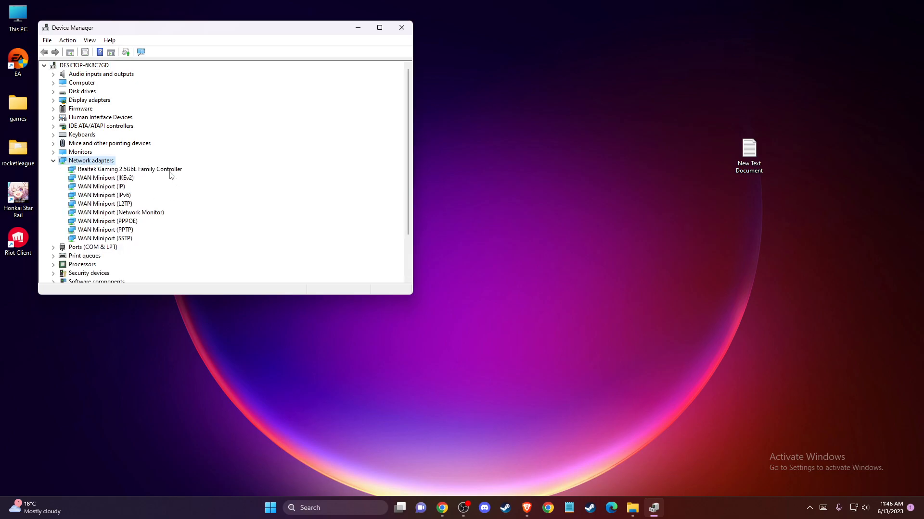
Step: Run an automatic driver update search for the Realtek Gaming 2.5GbE controller and dismiss the already-current result
left_click(129, 169)
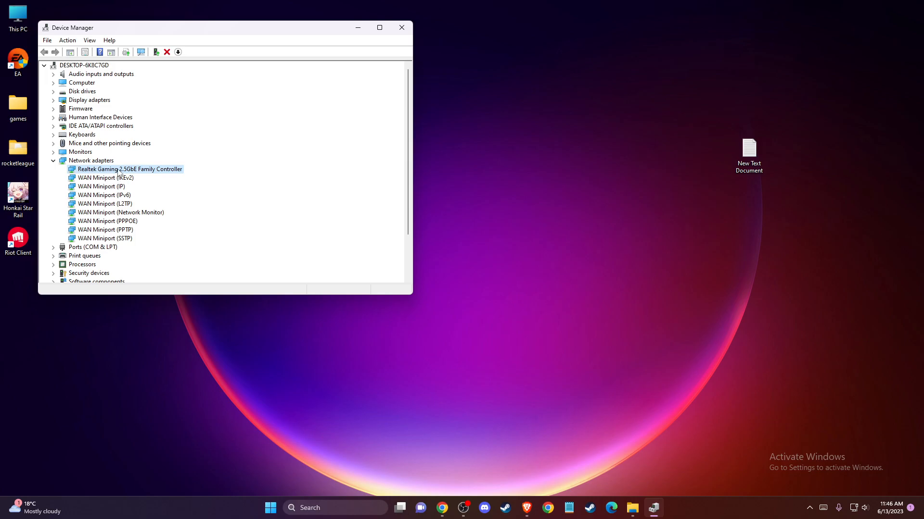
right_click(129, 169)
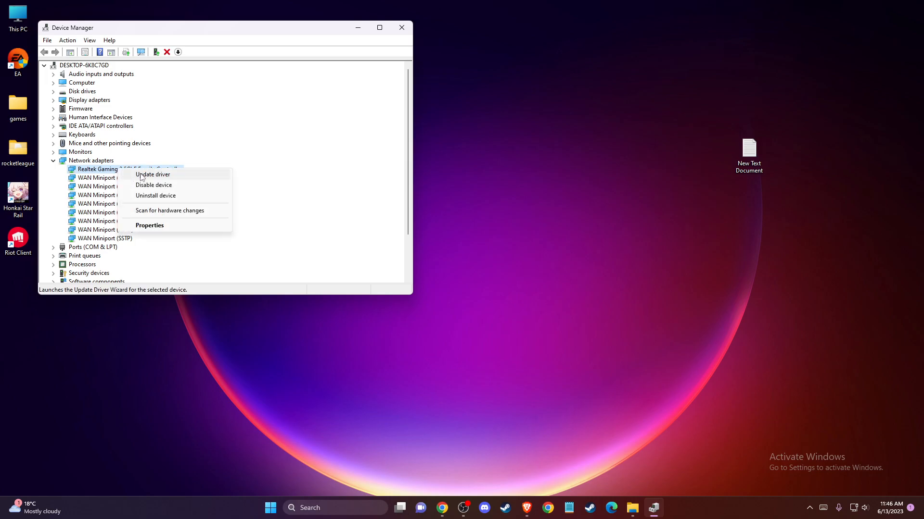
left_click(153, 174)
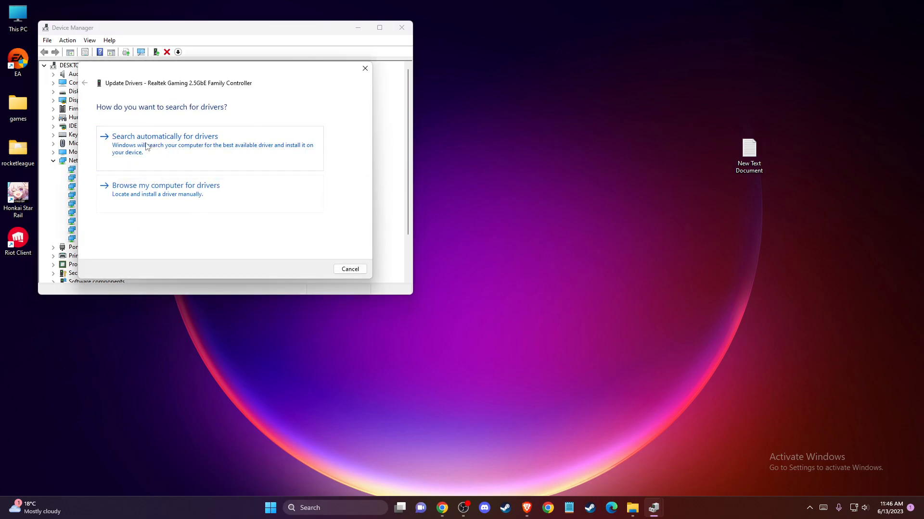
left_click(165, 136)
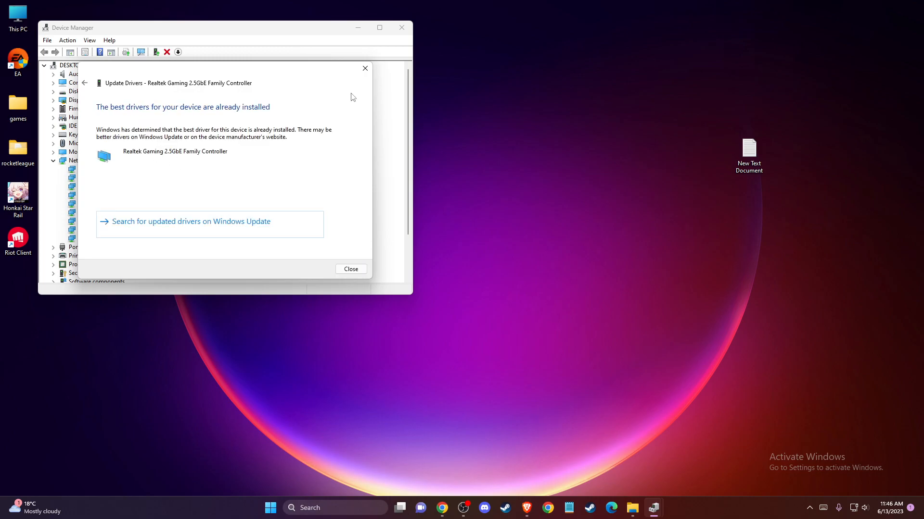
mouse_move(263, 126)
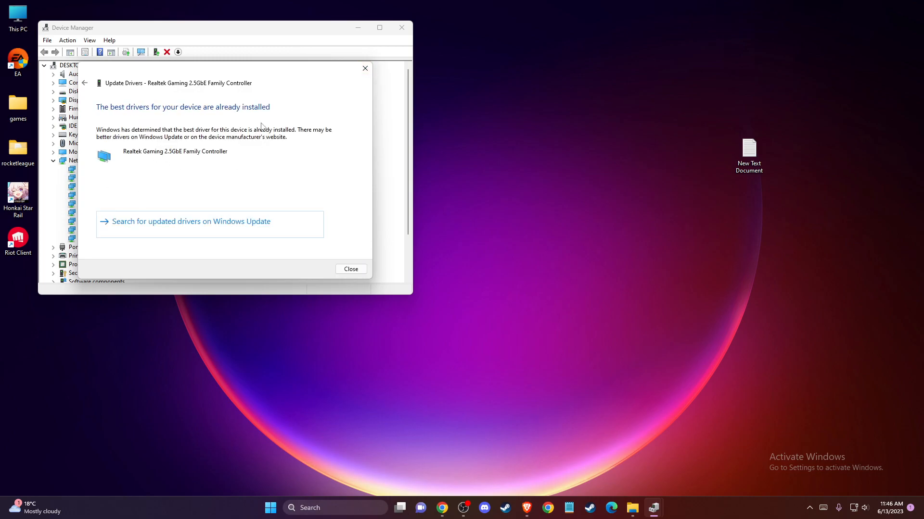
left_click(350, 269)
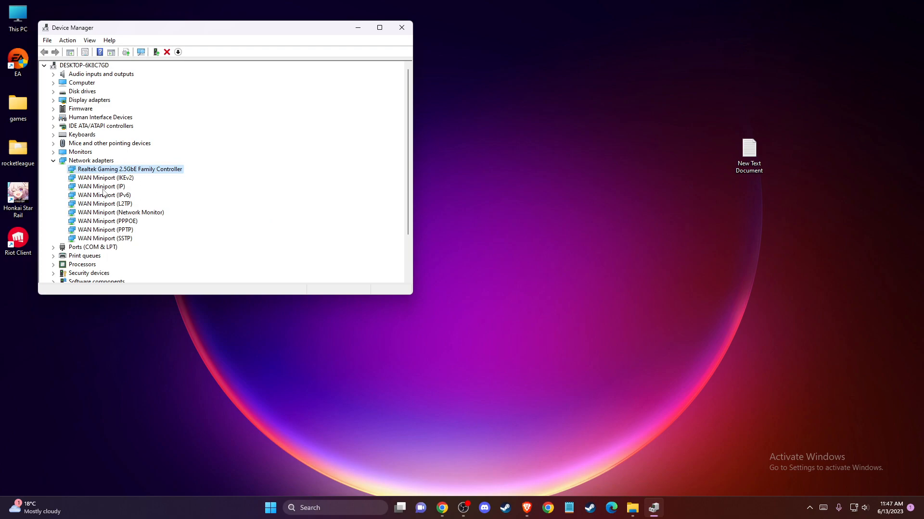
Step: Select the WAN Miniport (L2TP) entry and close Device Manager
left_click(105, 230)
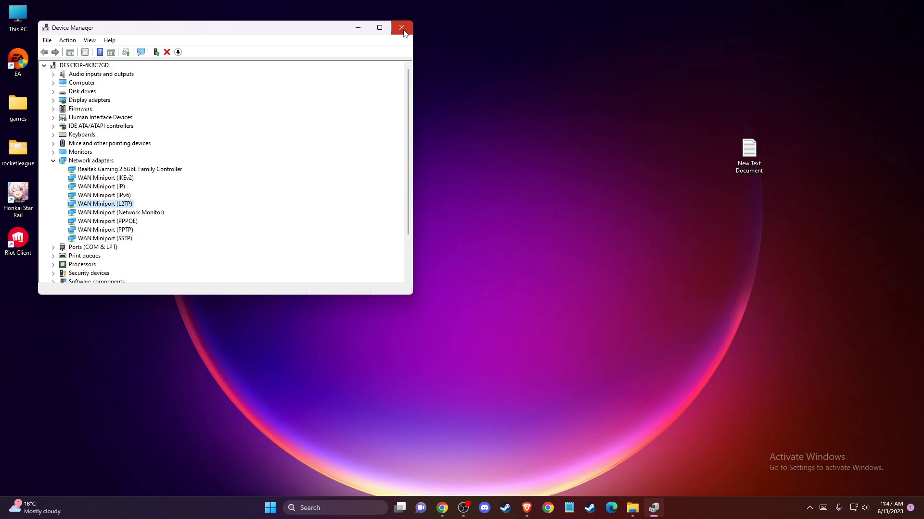
left_click(402, 28)
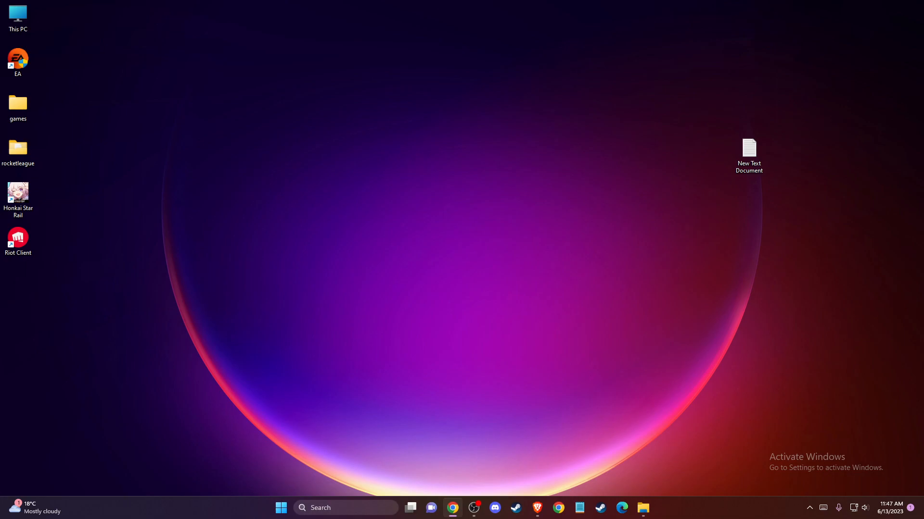
mouse_move(373, 449)
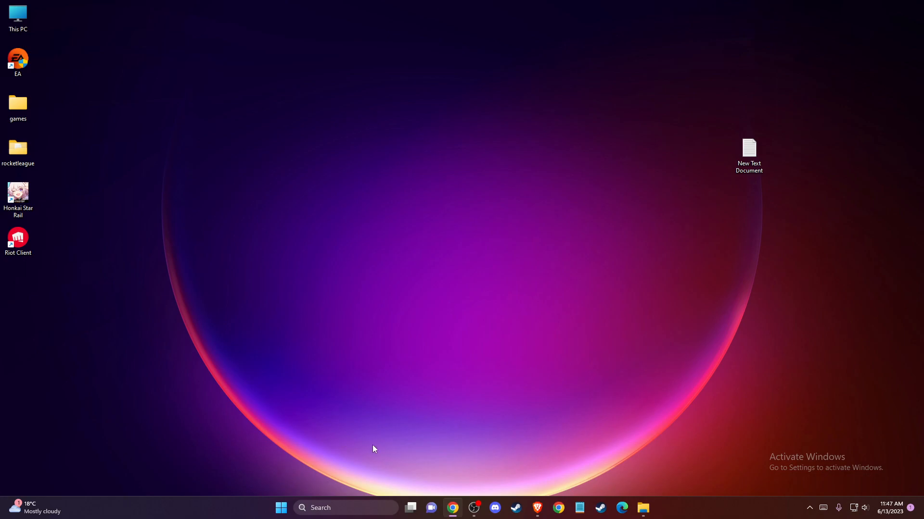
Step: Search 'CHECK' to reach Windows Update and confirm the system is up to date
type("CHECK")
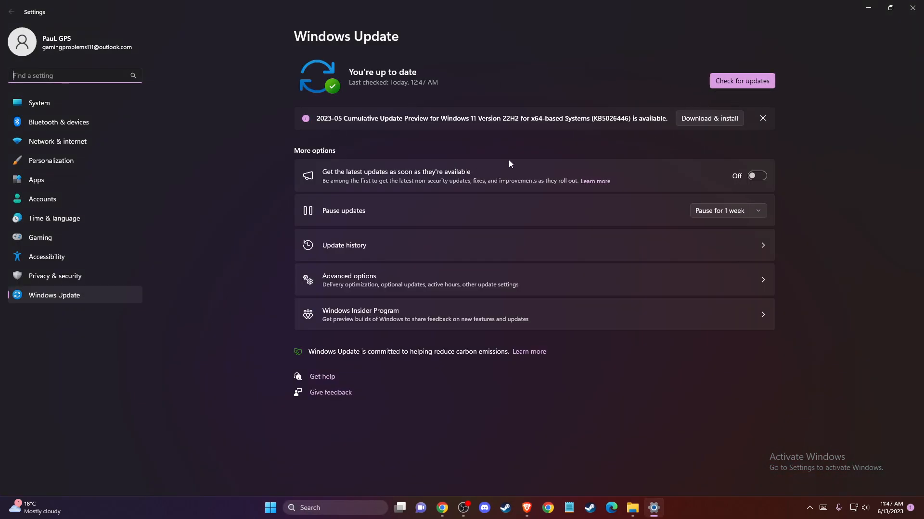
mouse_move(627, 124)
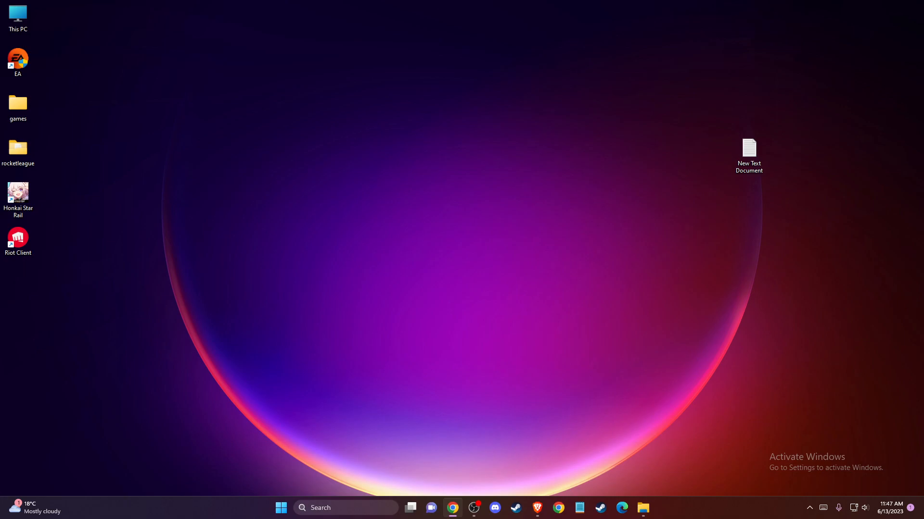
mouse_move(54, 451)
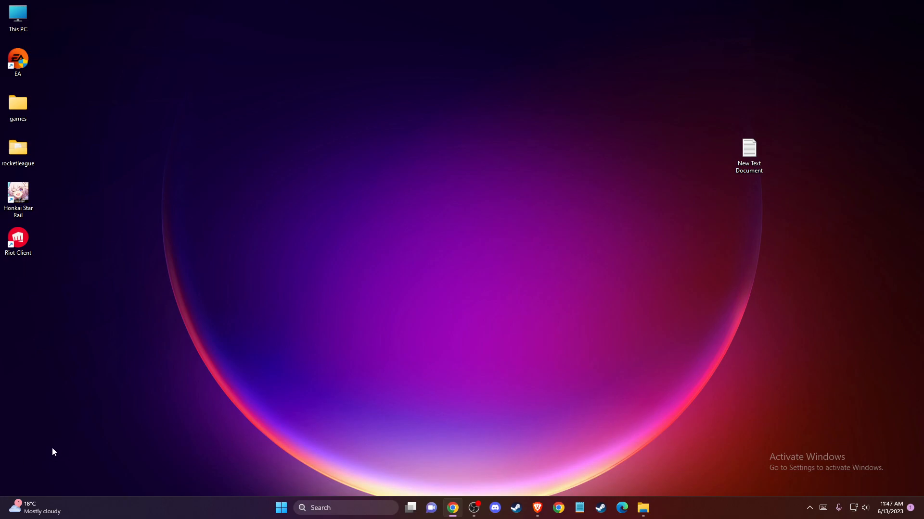
mouse_move(330, 412)
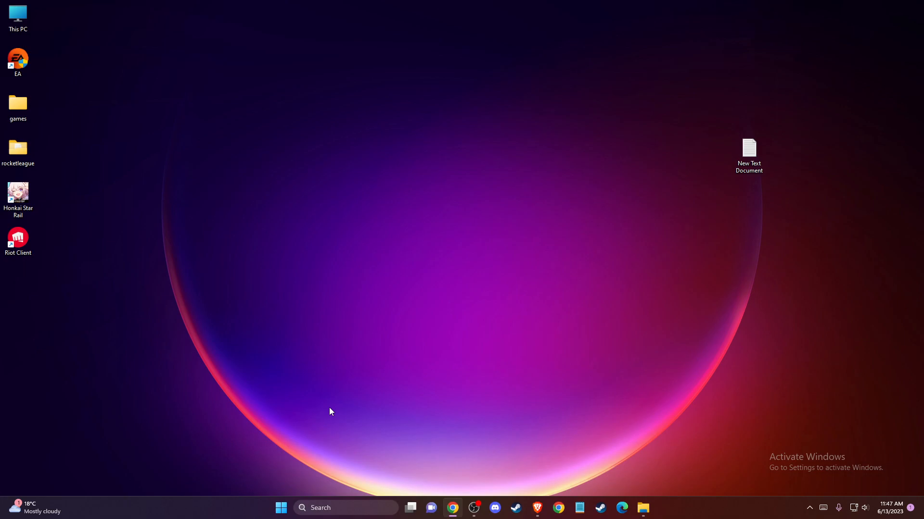
mouse_move(352, 407)
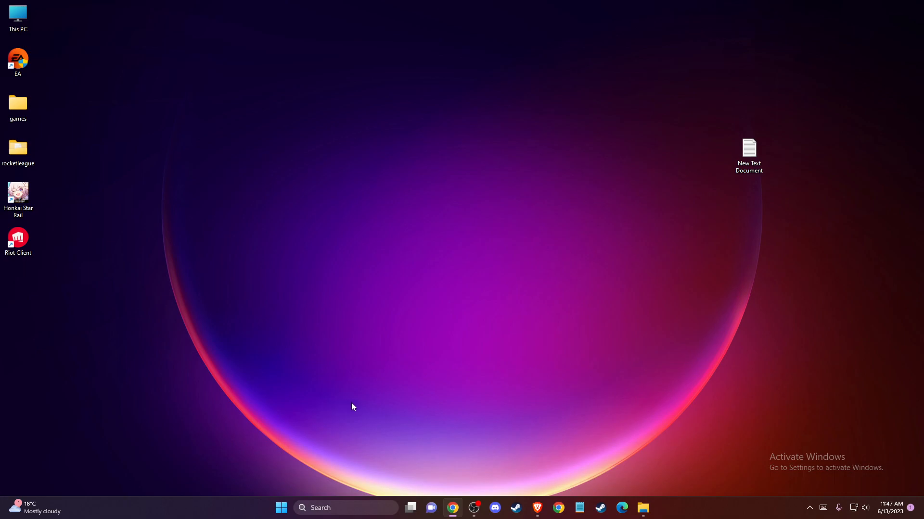
left_click(344, 508)
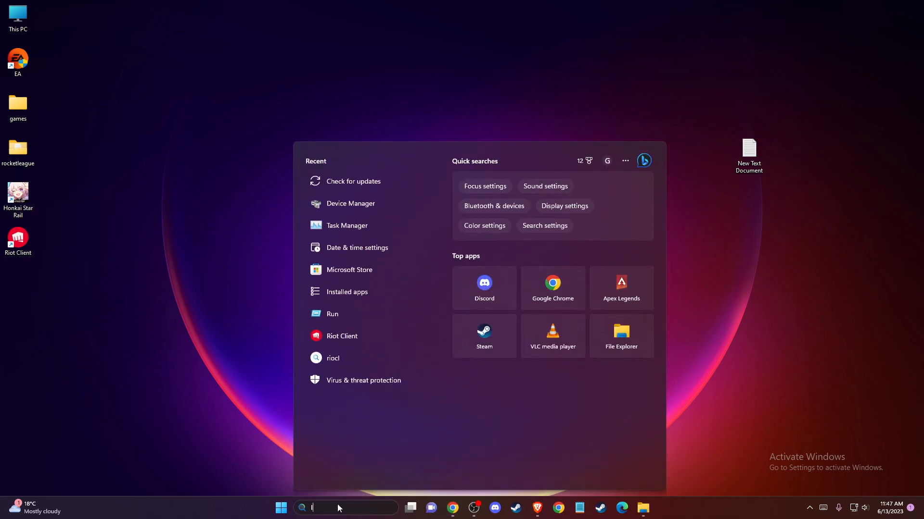
left_click(347, 291)
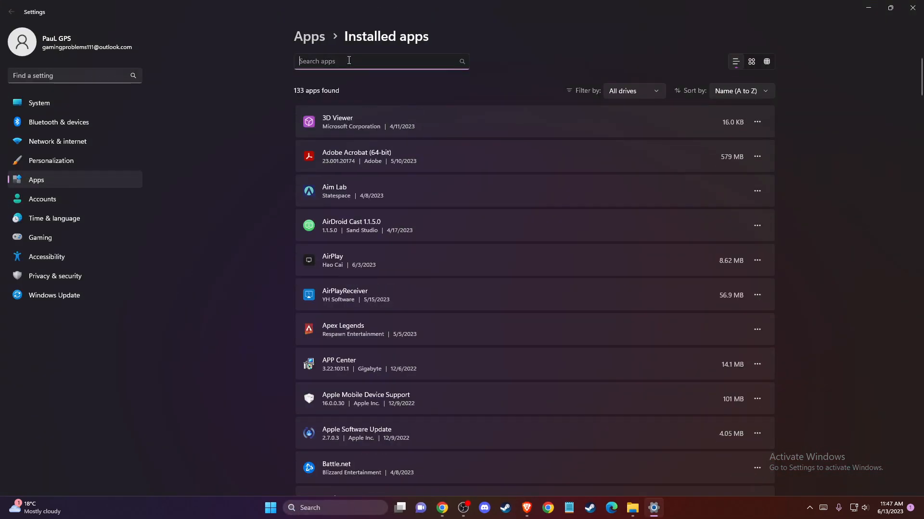
type("ROBLOX")
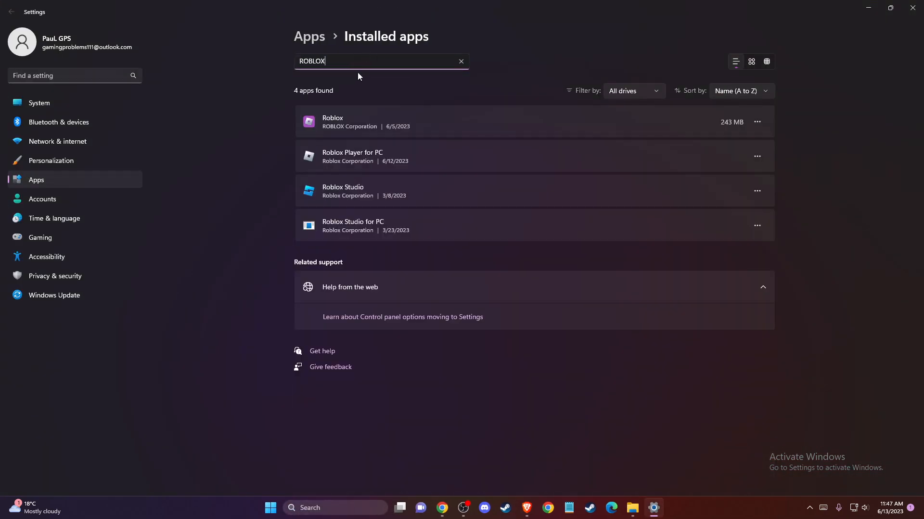
left_click(757, 122)
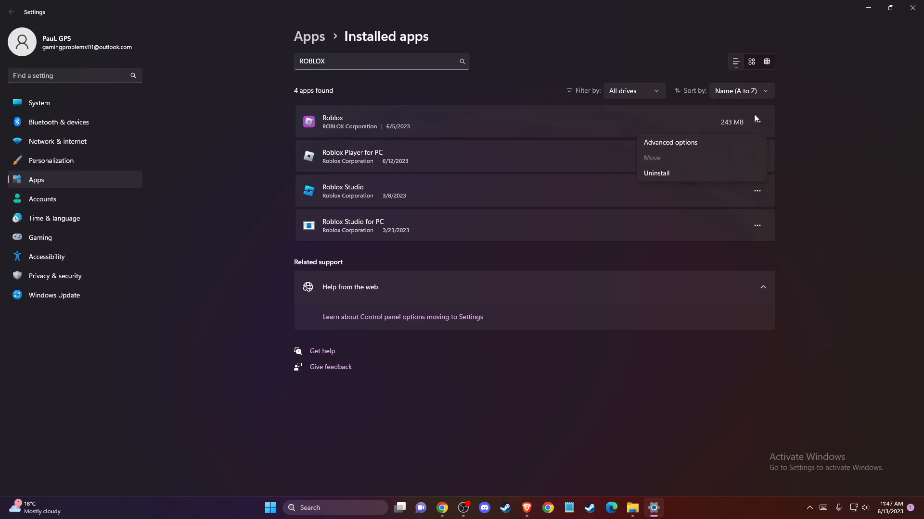
left_click(670, 142)
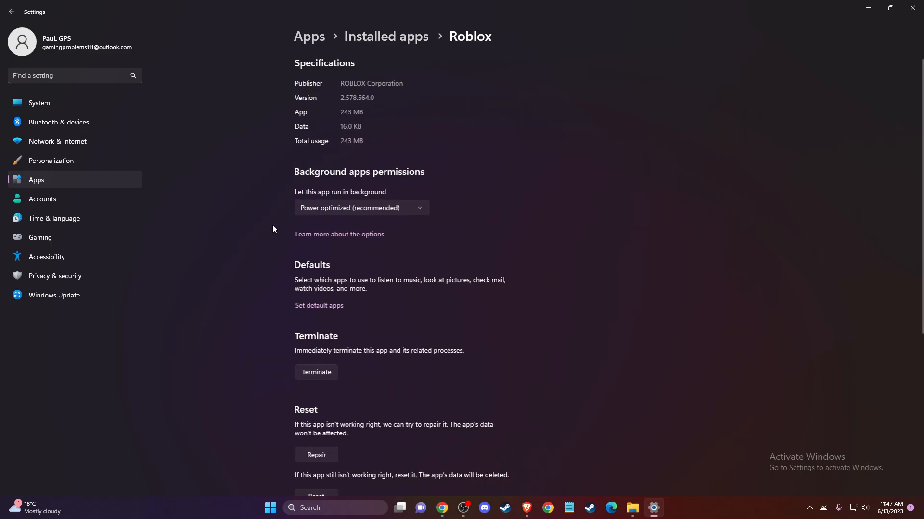
scroll("down", 3)
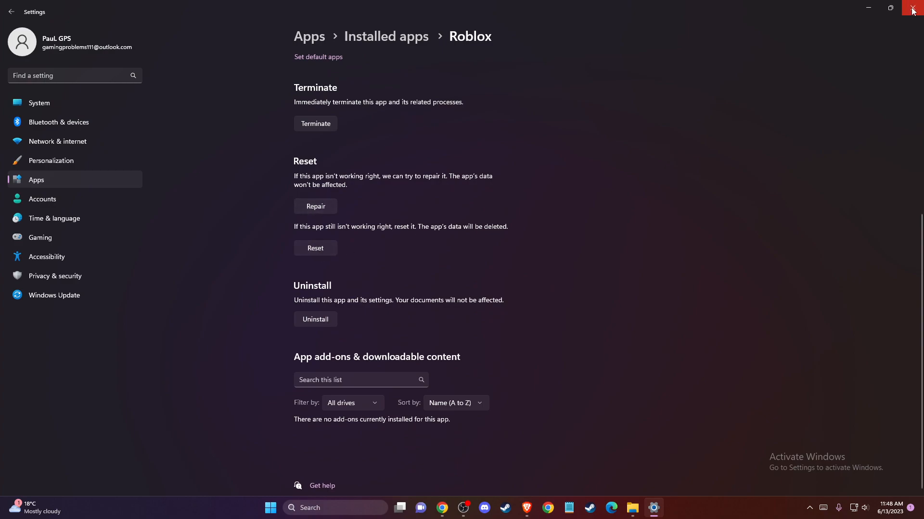
left_click(913, 9)
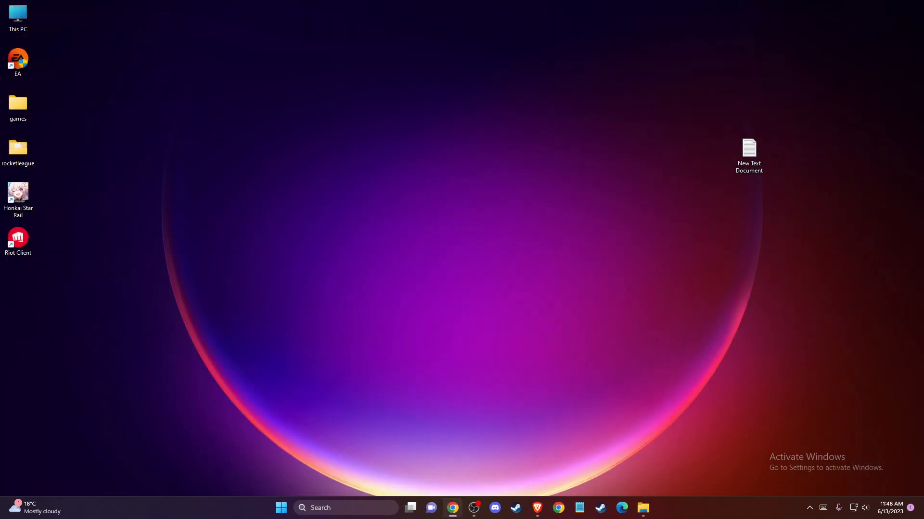
mouse_move(270, 443)
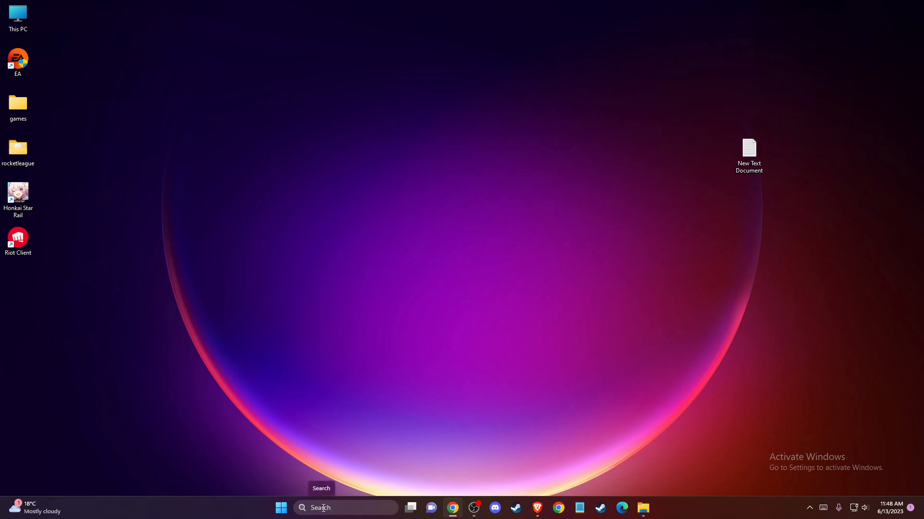
Step: Use Run with %APPDATA% to reach AppData Local and bring up actions for the Roblox folder
type("RUN")
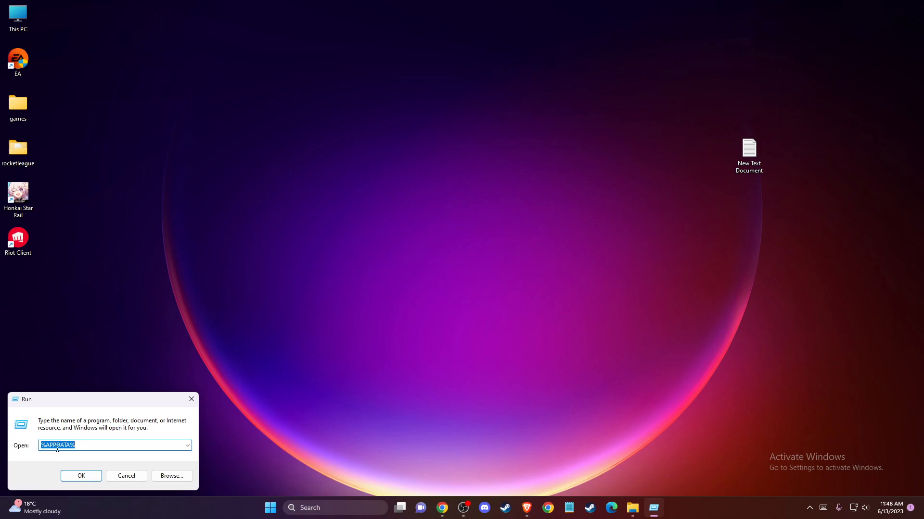
left_click(81, 475)
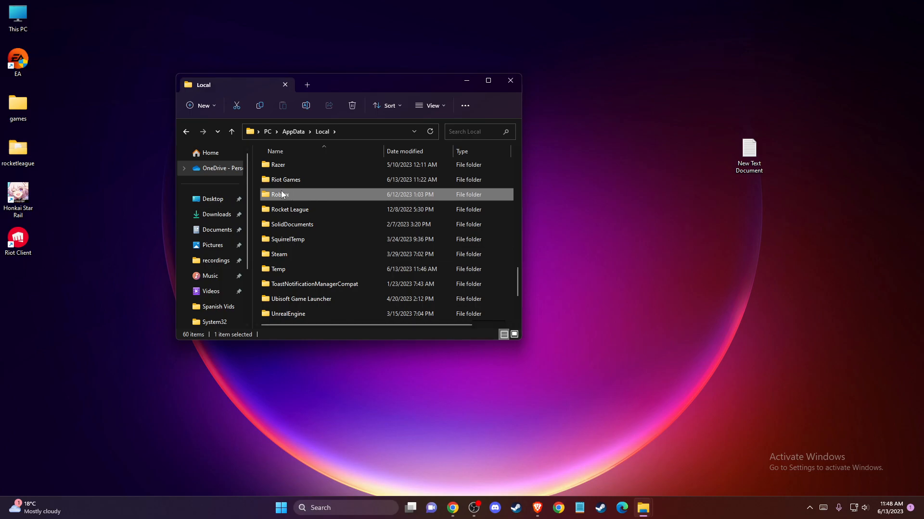
mouse_move(280, 194)
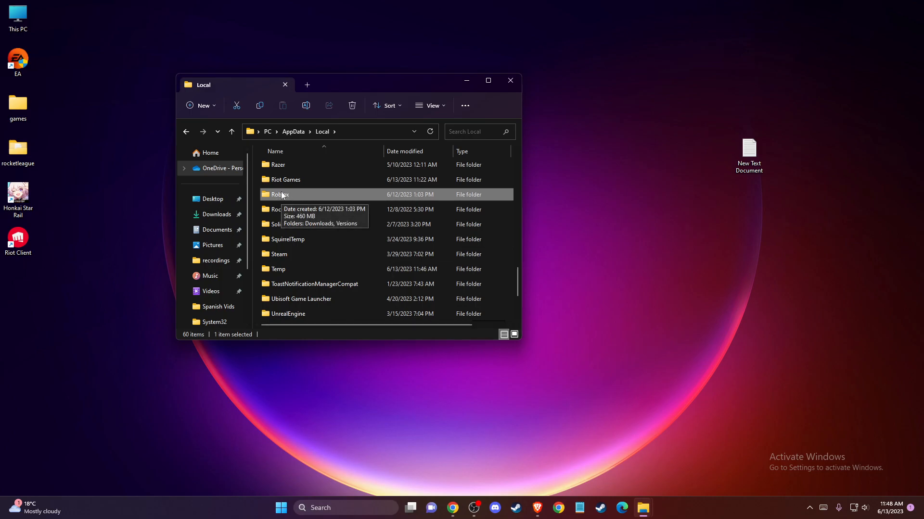
right_click(278, 194)
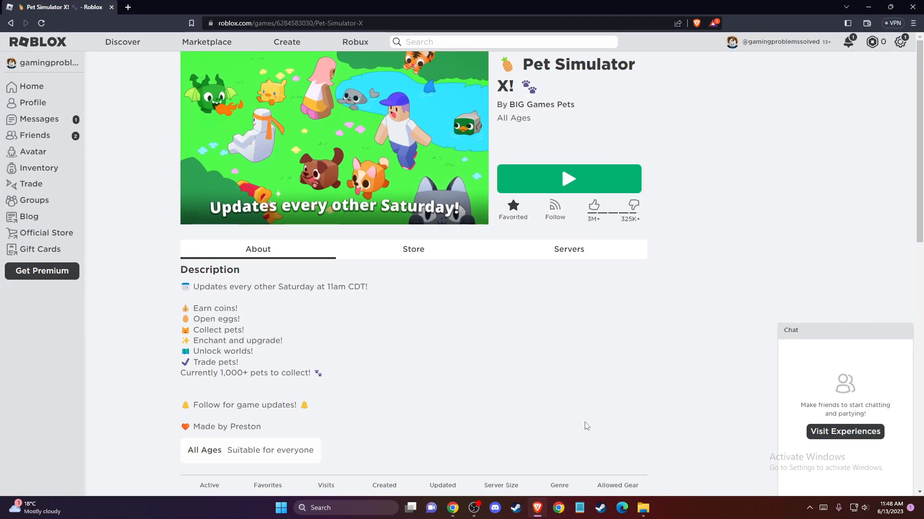
mouse_move(537, 178)
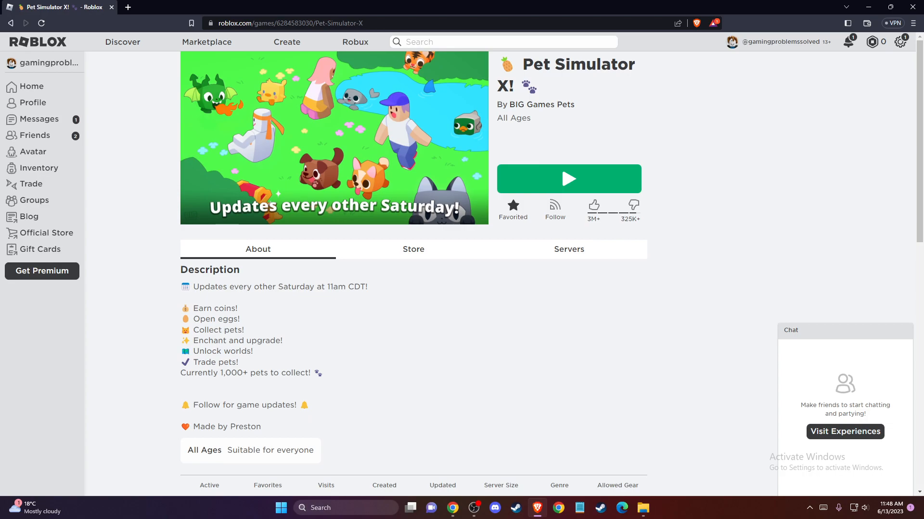
mouse_move(117, 408)
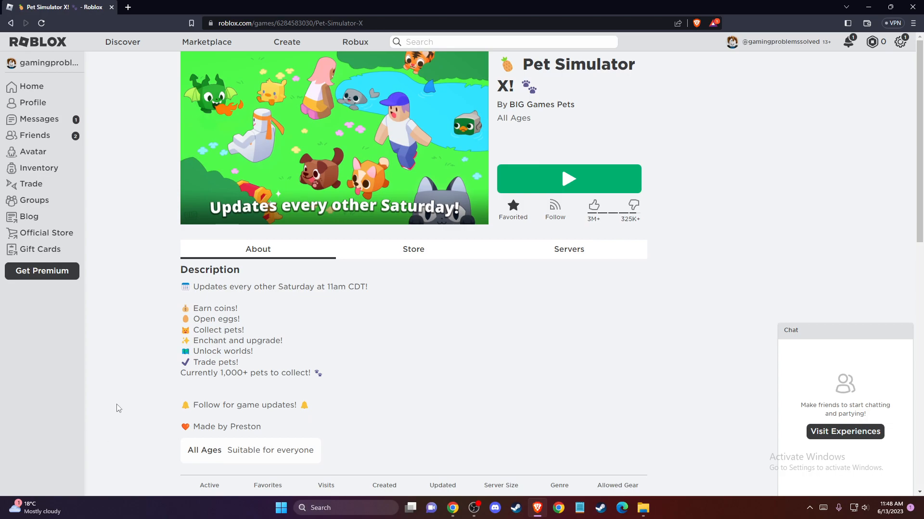
Step: Via Inspect > Application > Storage, clear roblox.com site data to 0 B and close DevTools
right_click(118, 406)
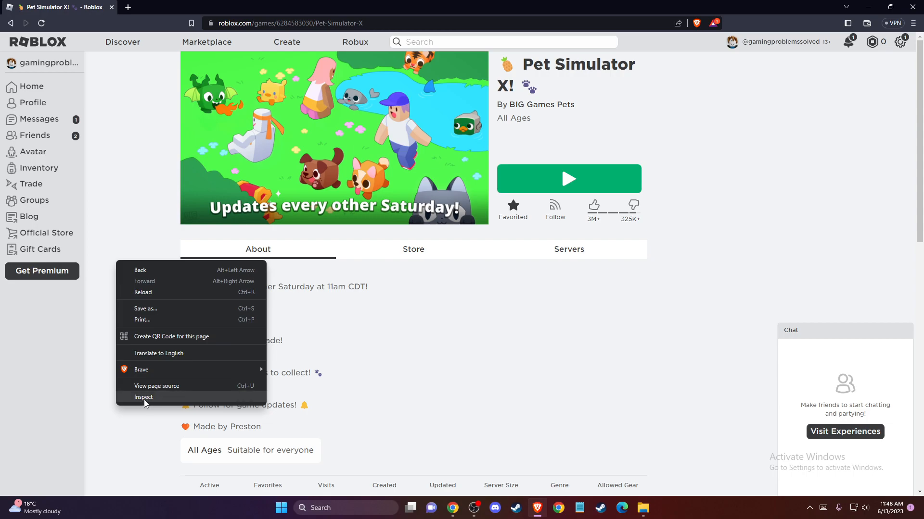
left_click(143, 397)
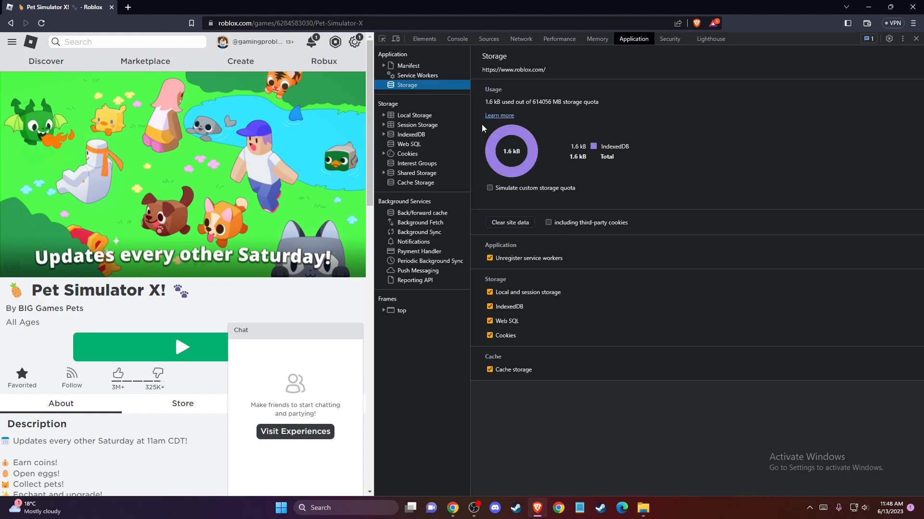
left_click(509, 223)
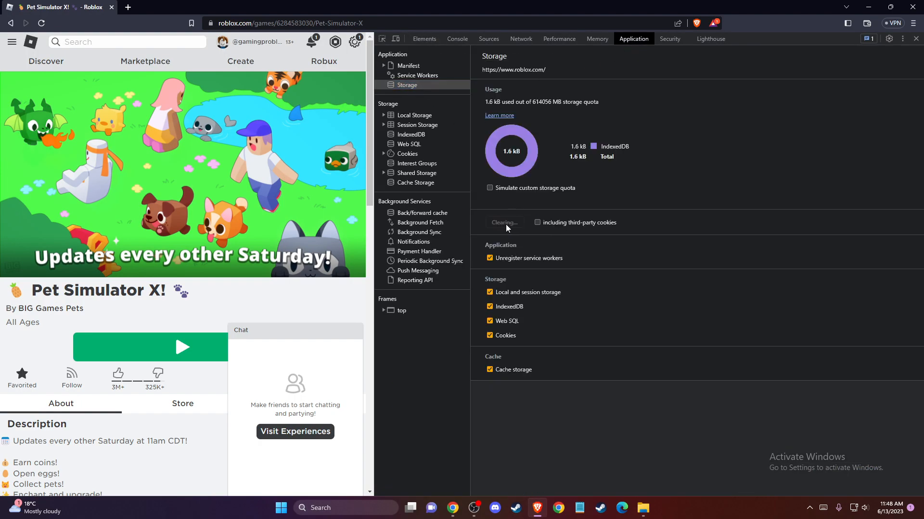
left_click(503, 222)
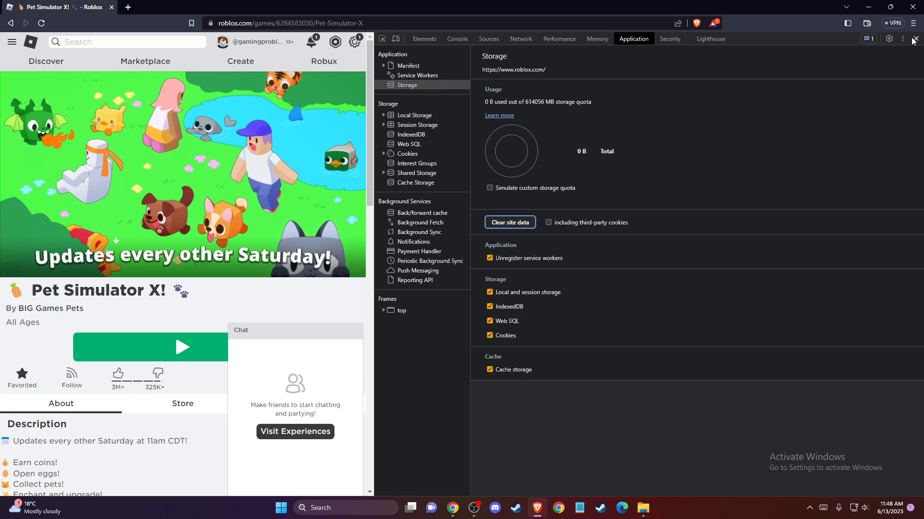
left_click(911, 38)
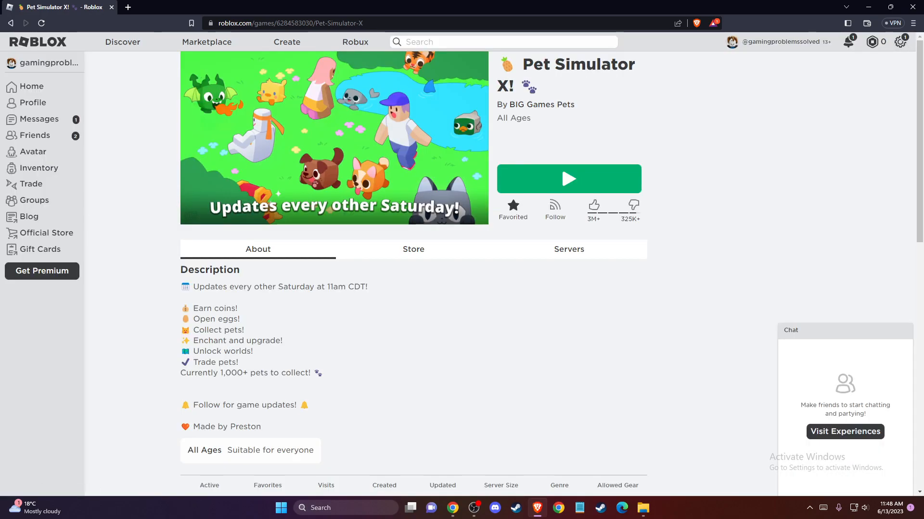